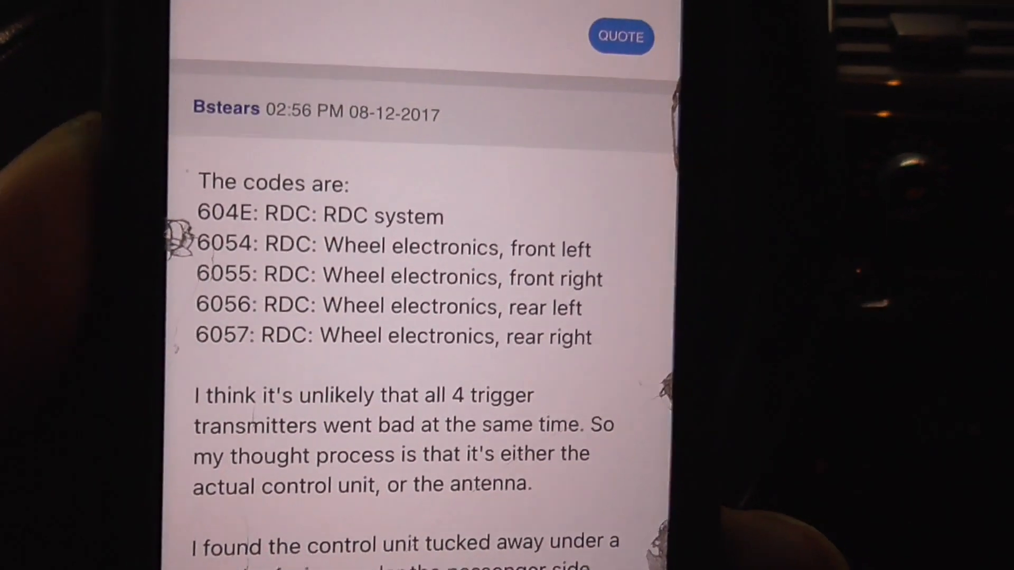
Step: Load the Body group's E60 tire pressure monitoring script from Script selection
scroll(down, 3)
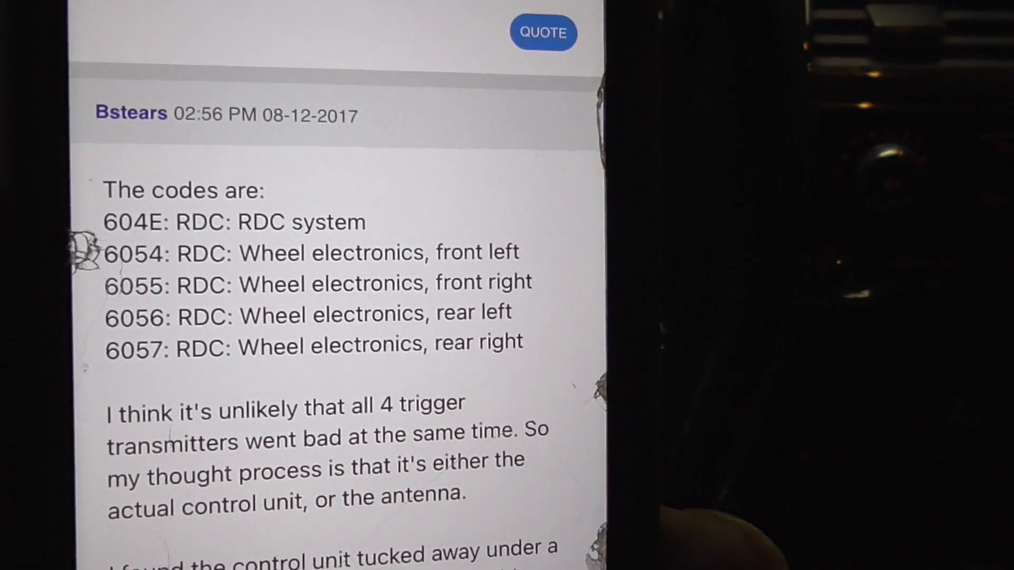
scroll(down, 3)
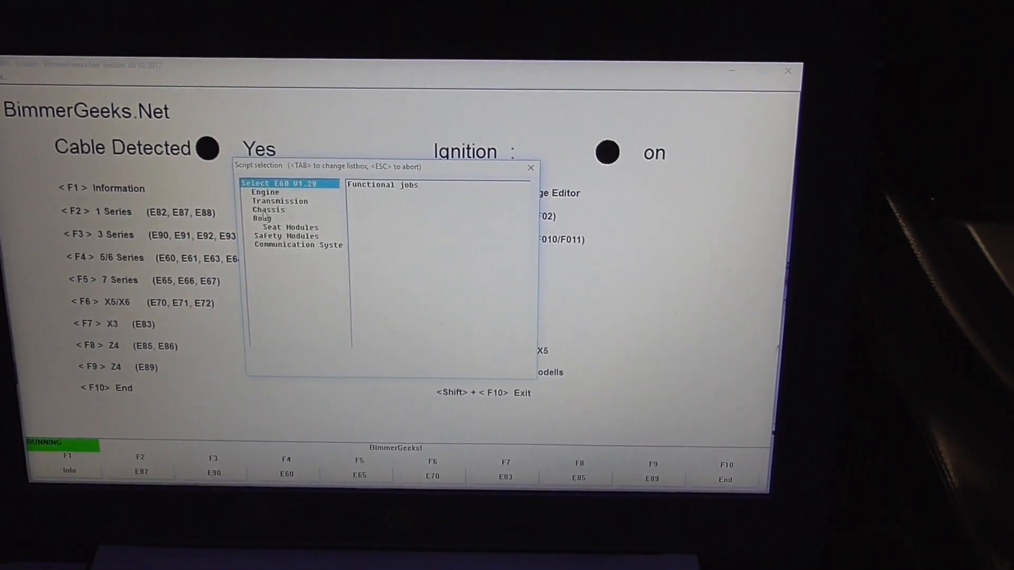
click(268, 210)
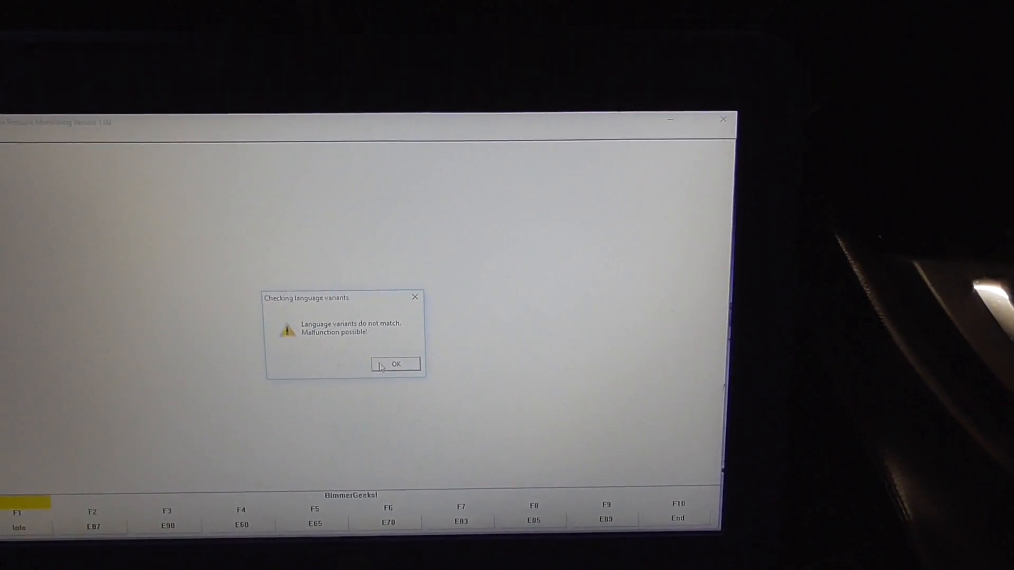
Step: Dismiss the language variants warning and open the Activate Digital screen with F6
click(395, 364)
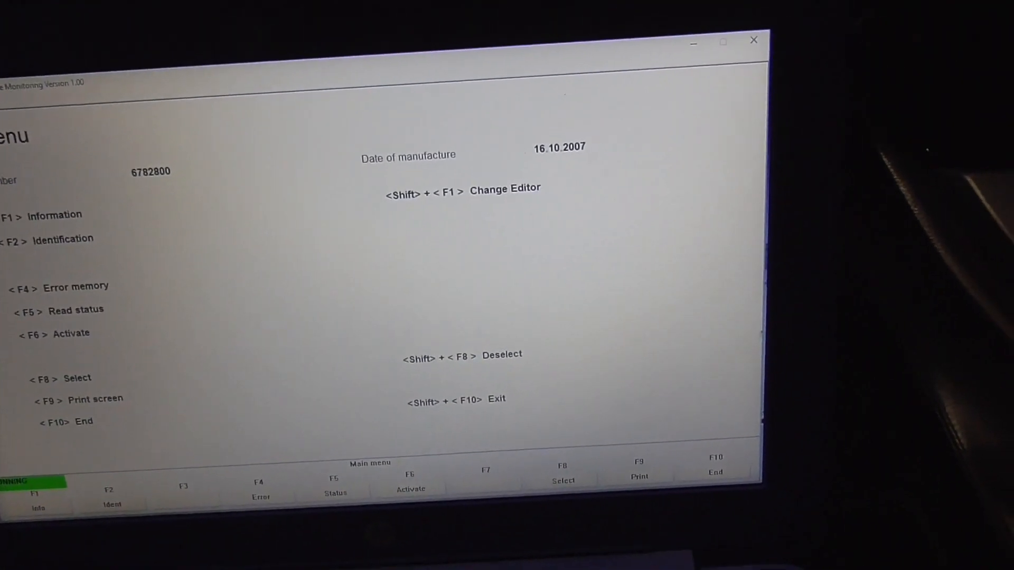
key(f6)
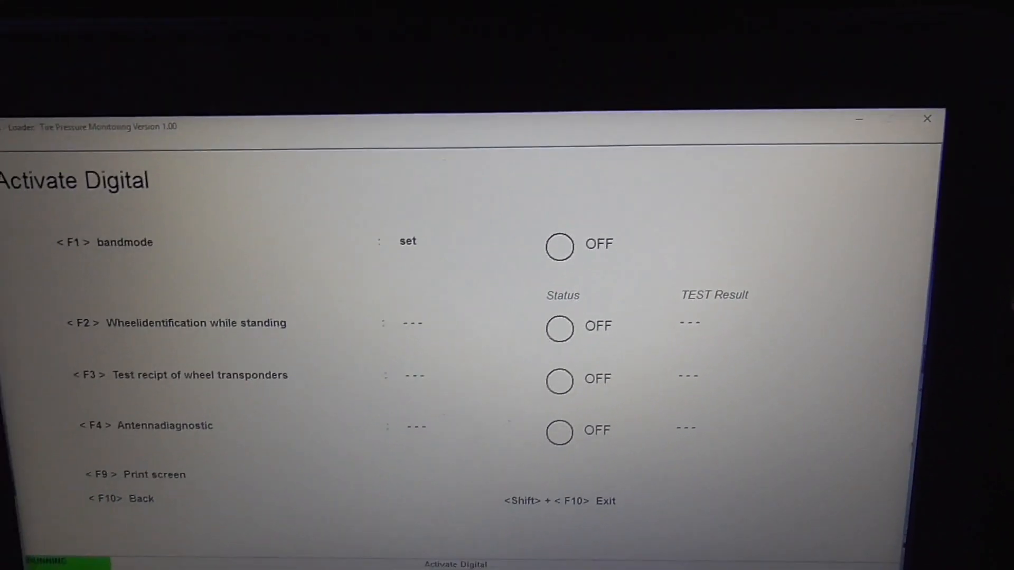
Step: Turn band mode on and run standing wheel identification until learning succeeds
key(F1)
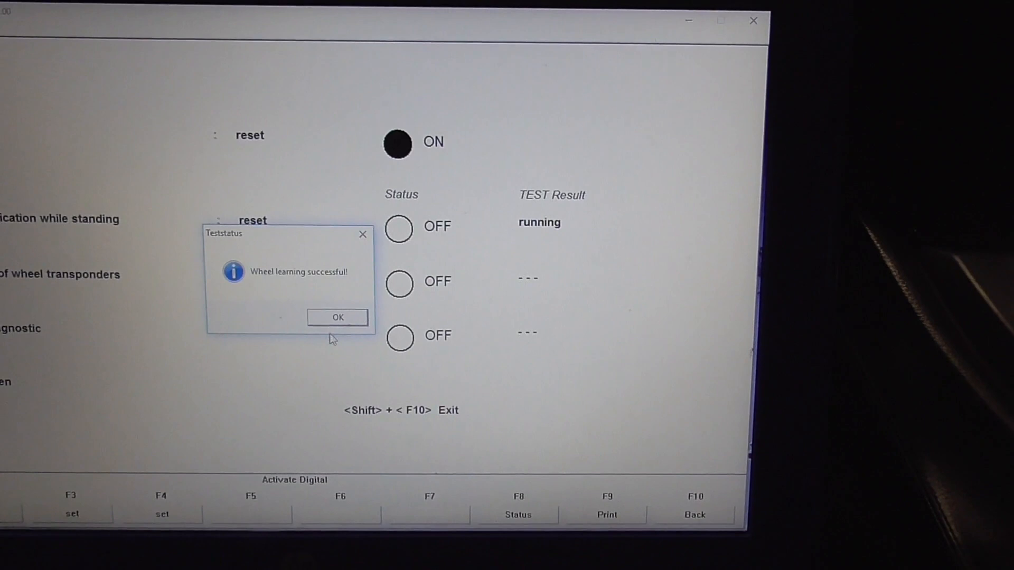
Step: Acknowledge the wheel learning success and return to the main menu with F10
click(337, 317)
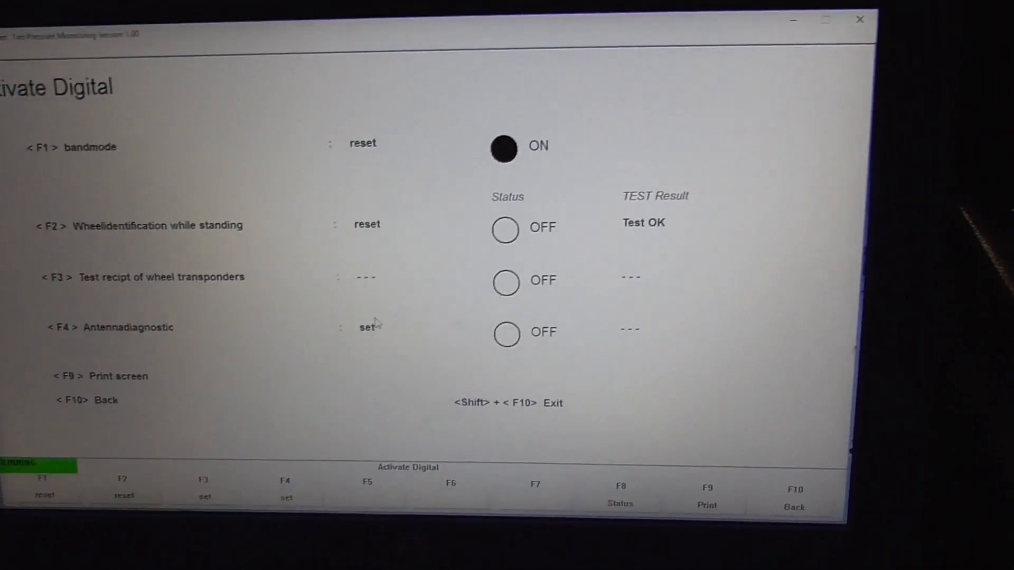
key(F10)
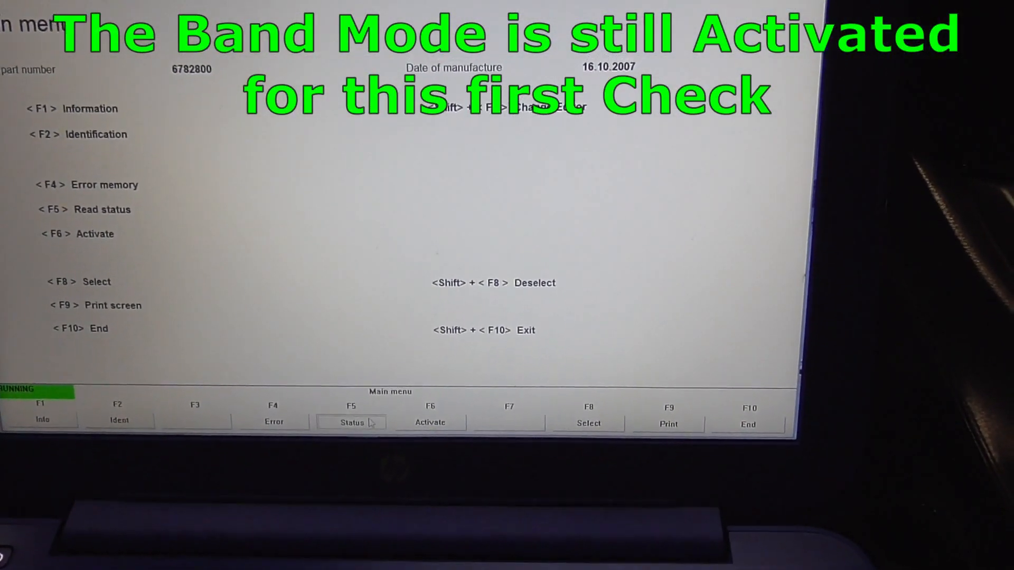
Step: Read the sensor status table listing four transponder IDs at nominal pressure 6.38
click(351, 422)
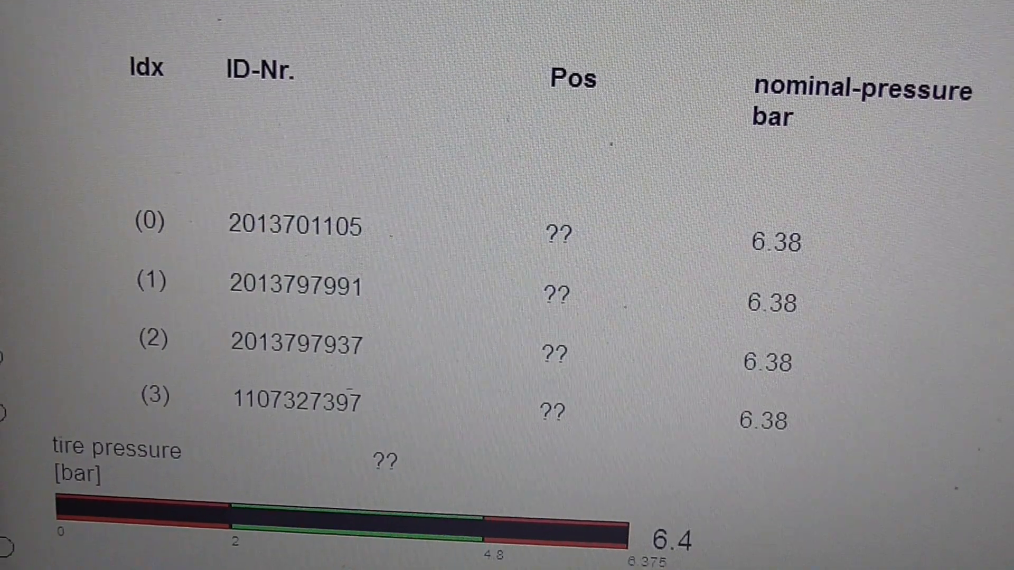
scroll(down, 3)
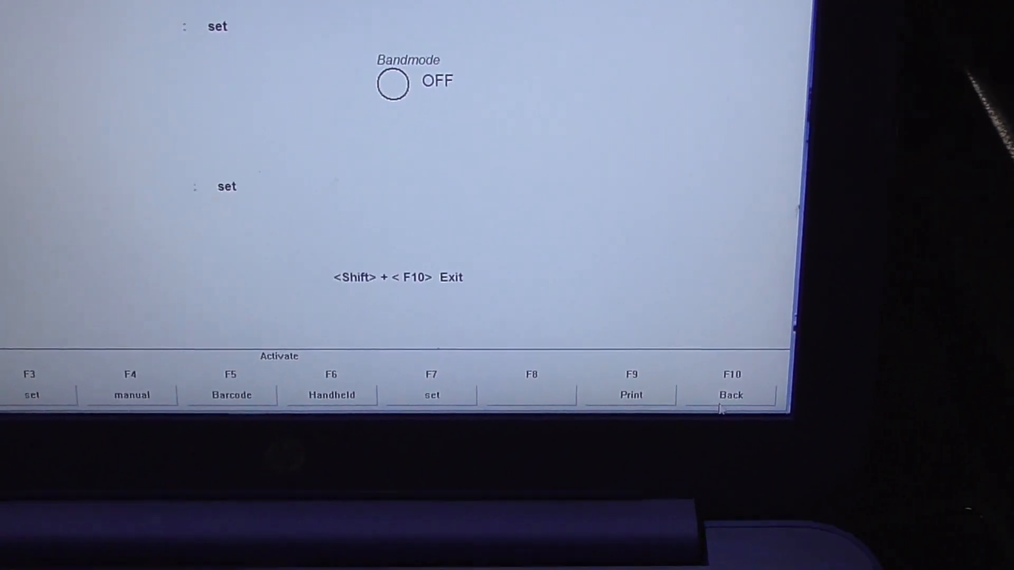
Step: Return to the tire pressure main menu with band mode off
click(730, 395)
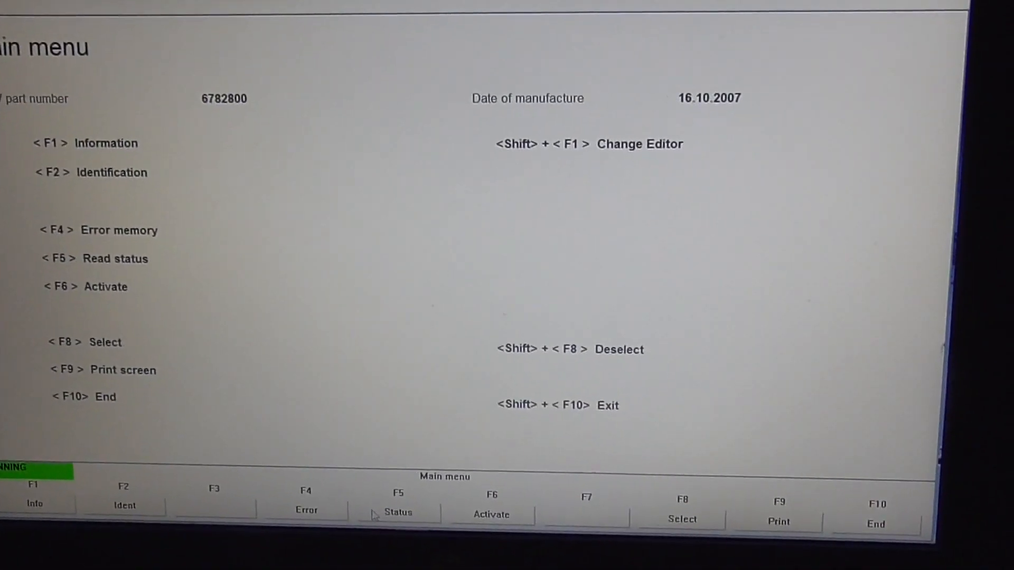
Step: Read the sensor status again, showing all four sensors at 3.00 bar with temperatures
click(397, 504)
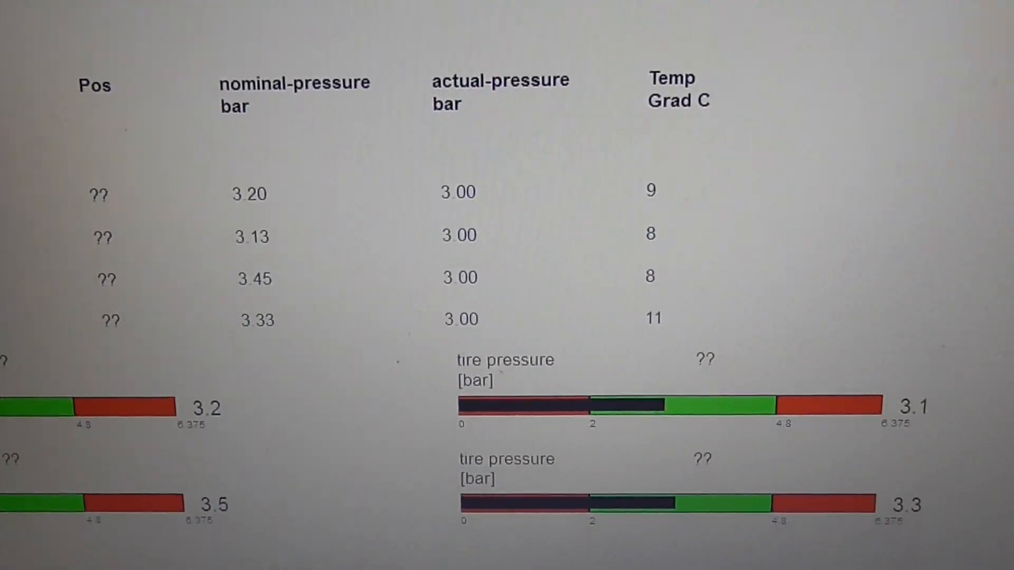
scroll(down, 3)
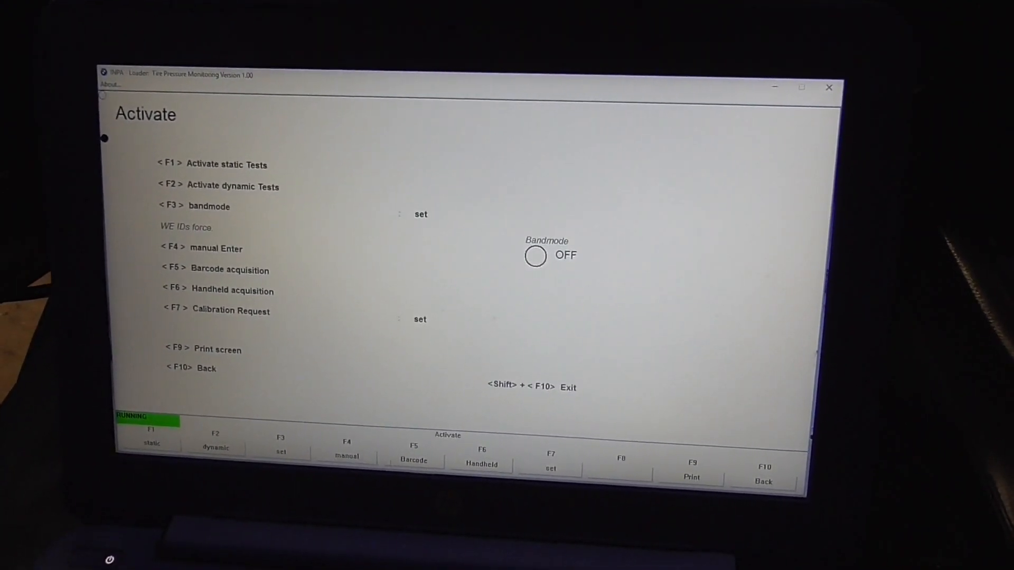
Step: Start the static antenna wheel transponder test from the Activate screen
click(280, 452)
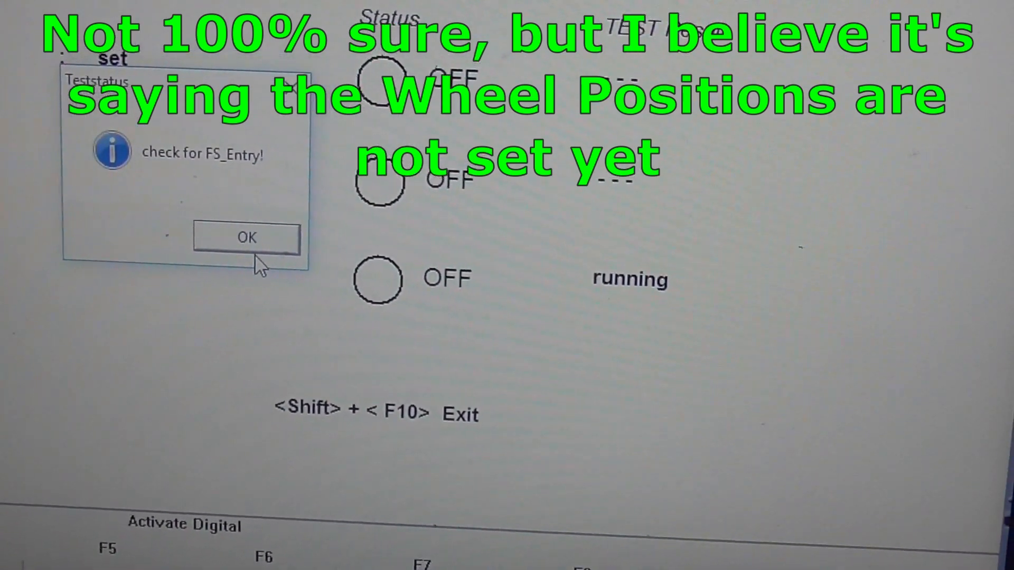
Step: Acknowledge the 'check for FS_Entry!' notice so the static test reads Test finished
click(245, 236)
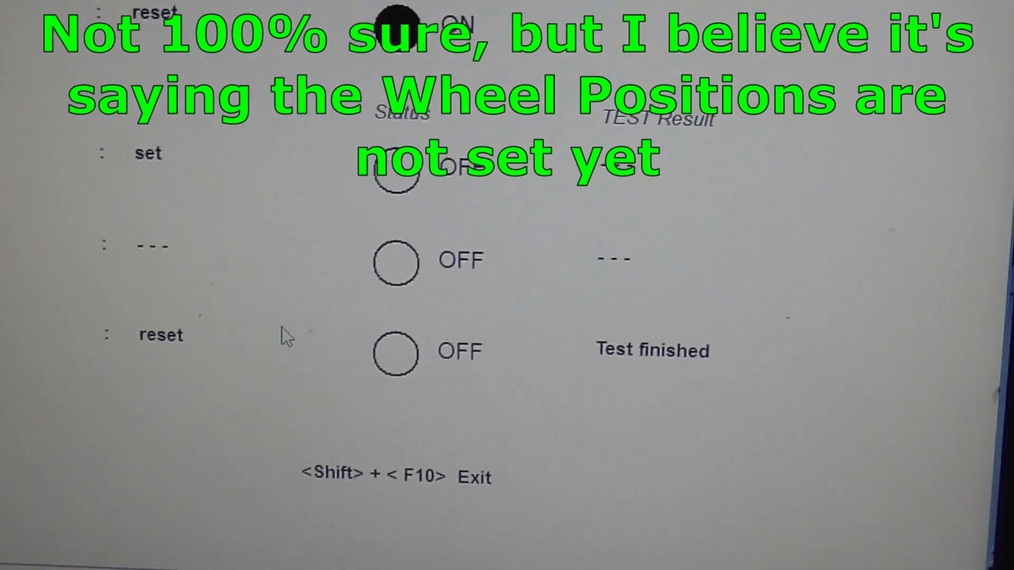